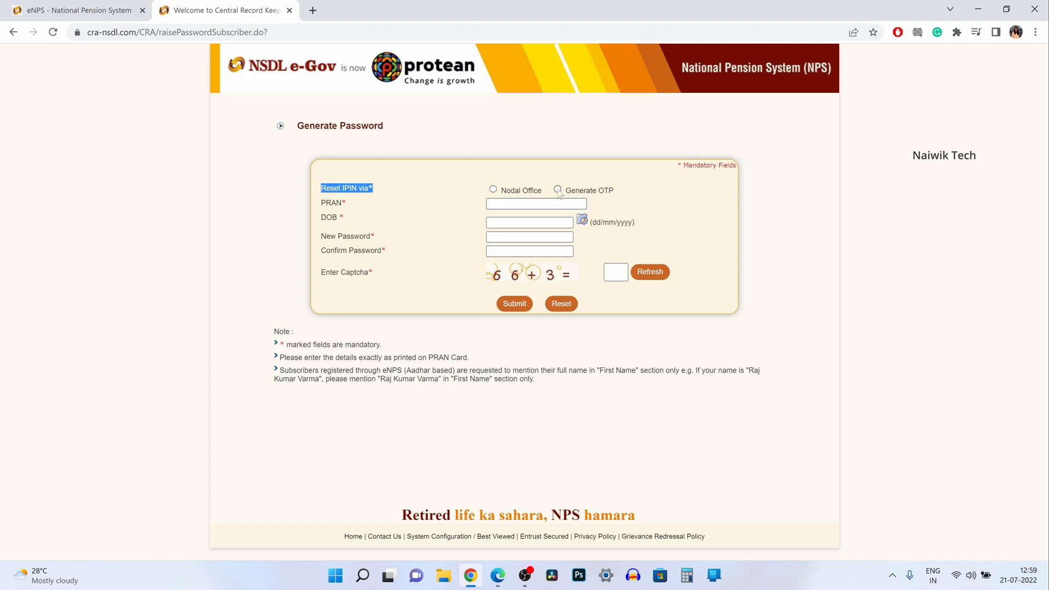
- Submit the Generate Password form with the Generate OTP option and SMS delivery
left_click(557, 190)
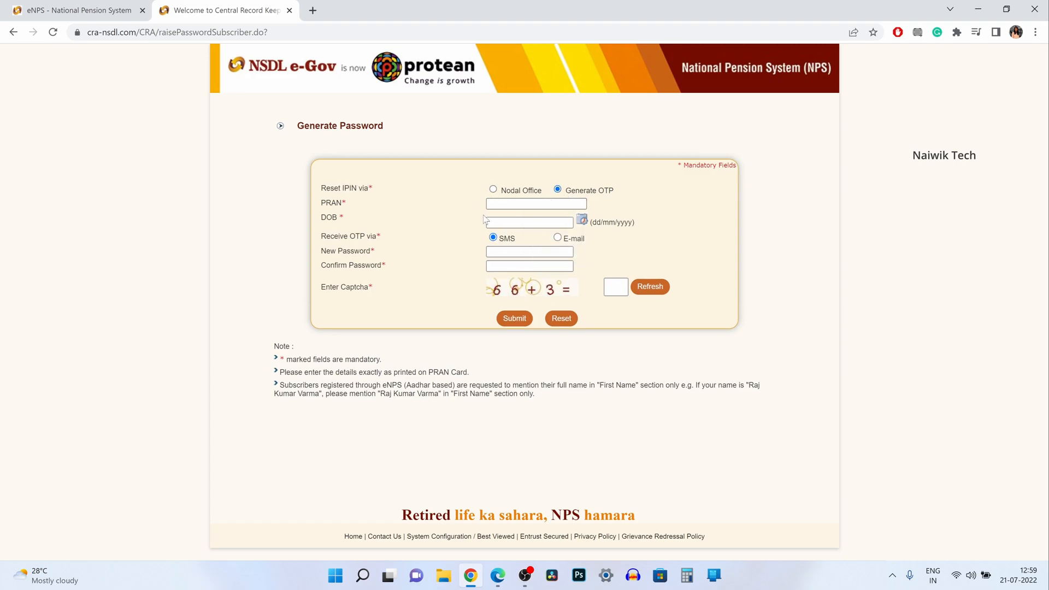
mouse_move(336, 246)
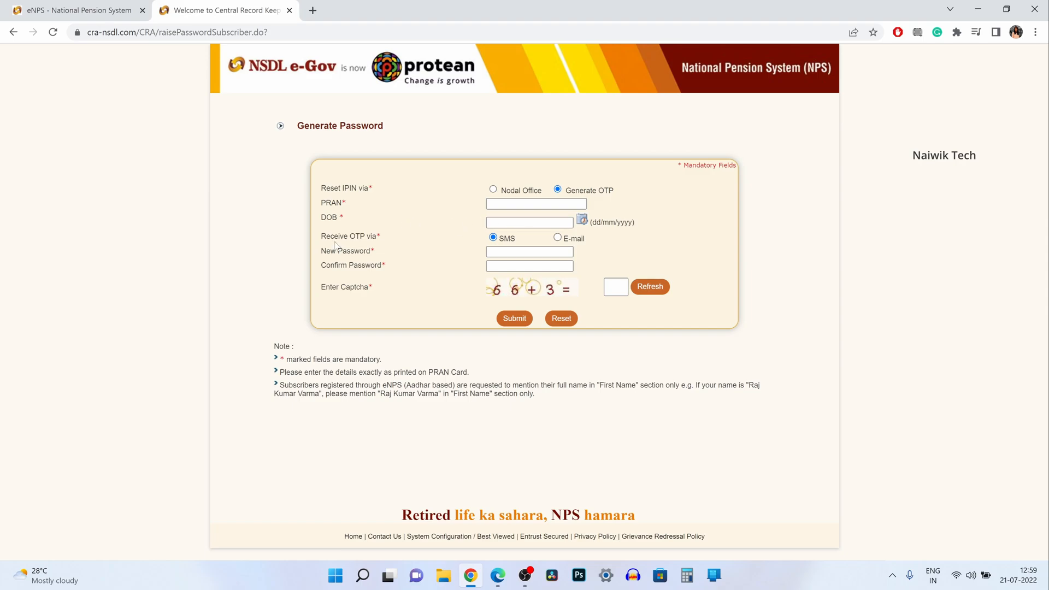
mouse_move(531, 242)
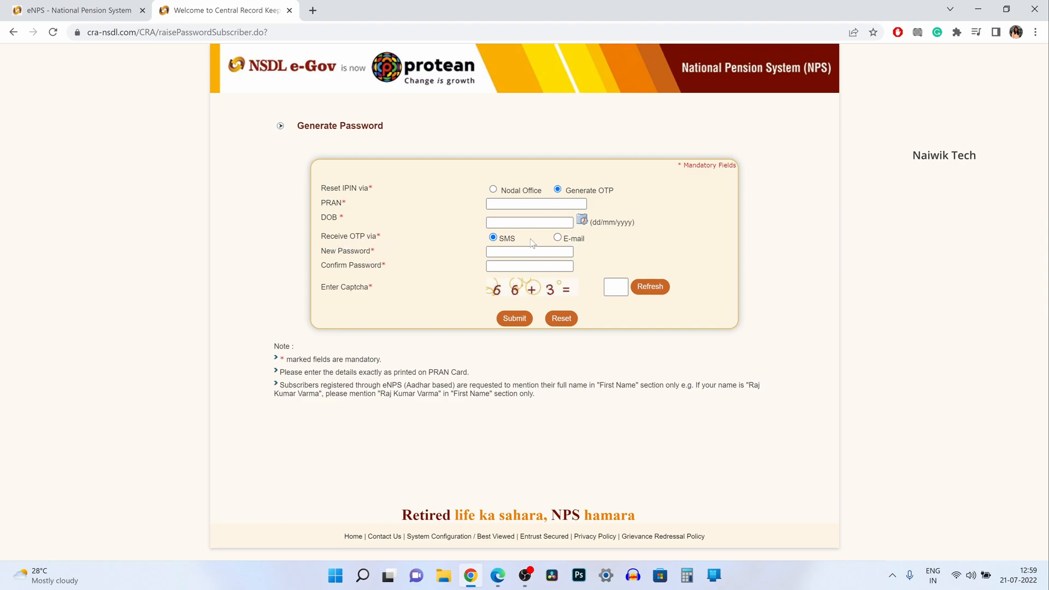
left_click(529, 253)
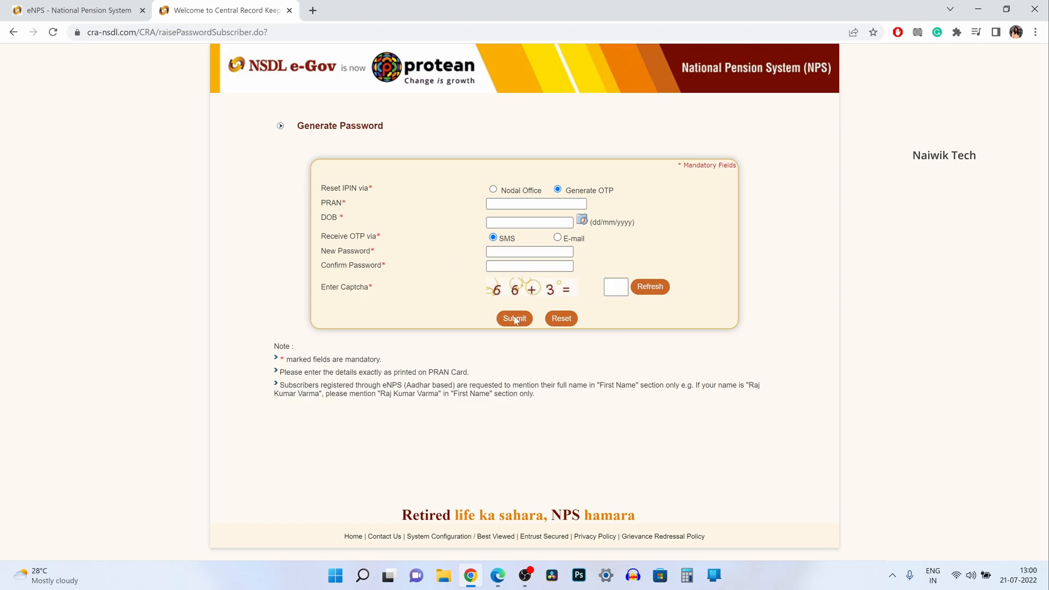
left_click(513, 318)
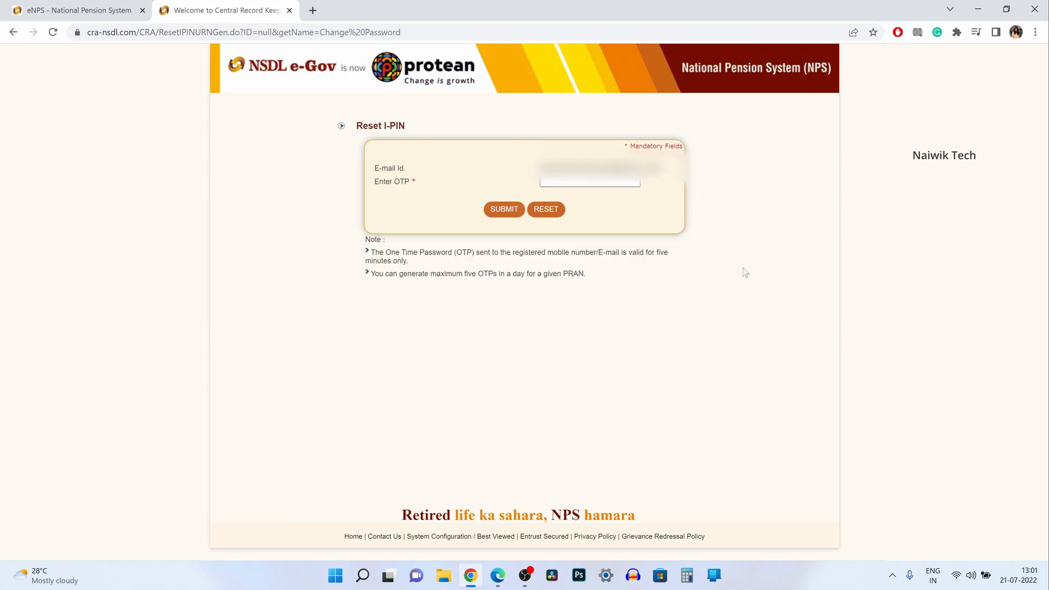
- Enter and submit the OTP to reach the Set/Reset Password acknowledgement
left_click(589, 182)
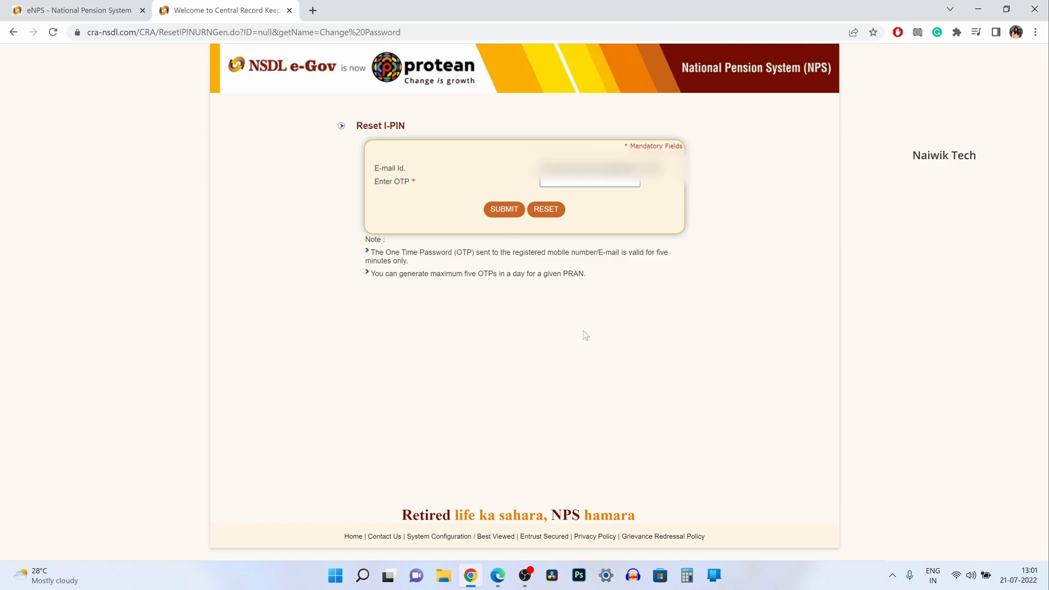
left_click(502, 209)
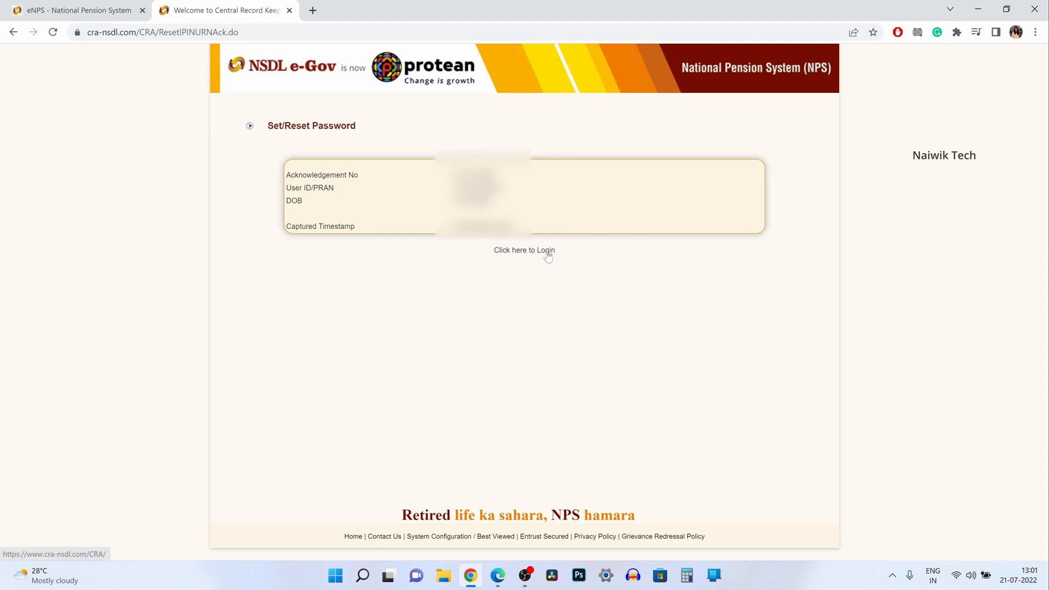
- Log in from the acknowledgement link with the subscriber User ID, new password and captcha
left_click(524, 249)
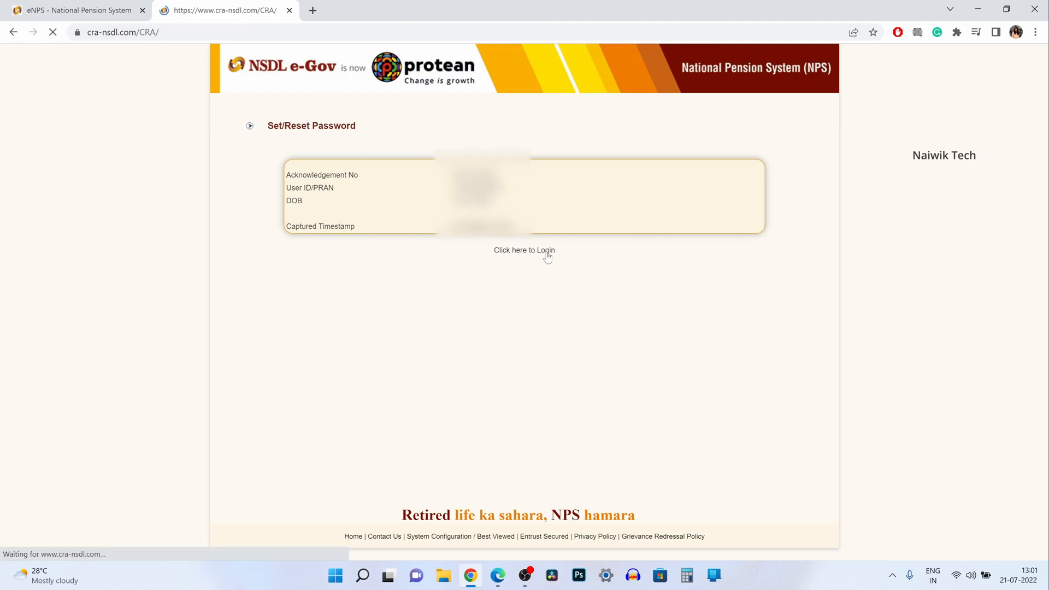
left_click(524, 249)
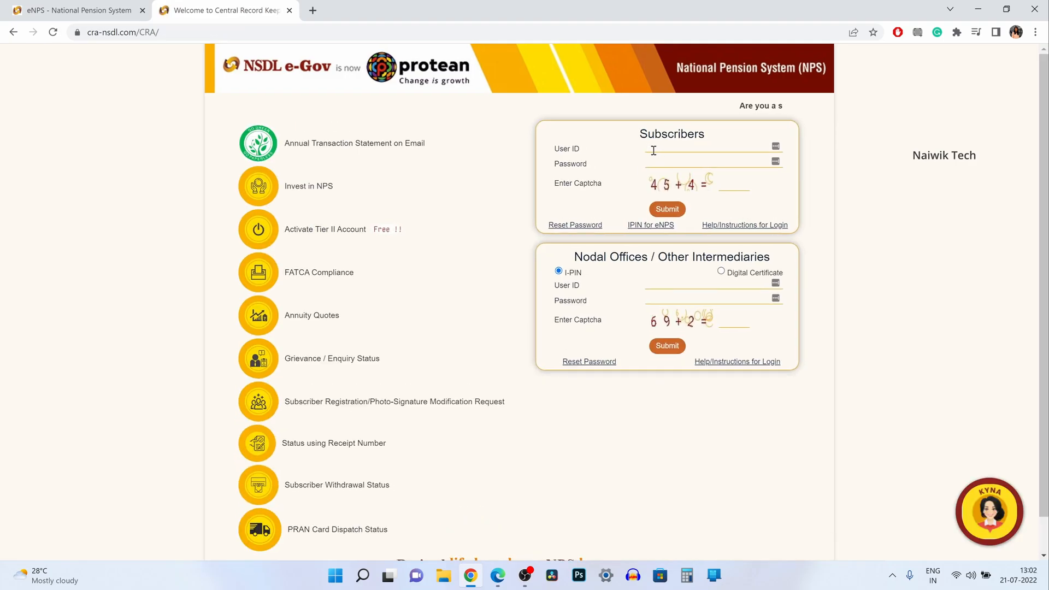
left_click(709, 163)
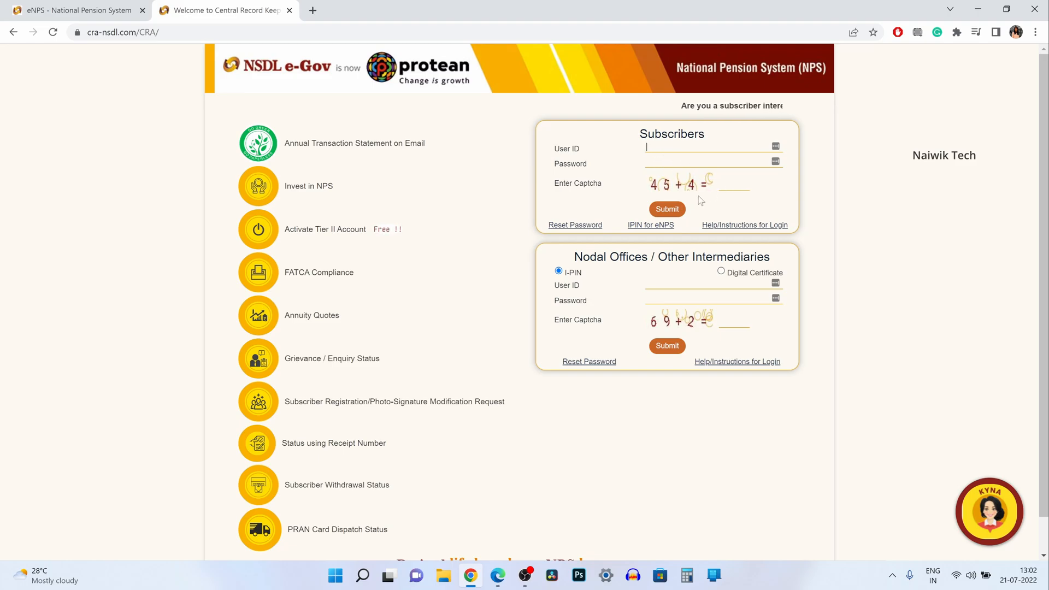
left_click(667, 208)
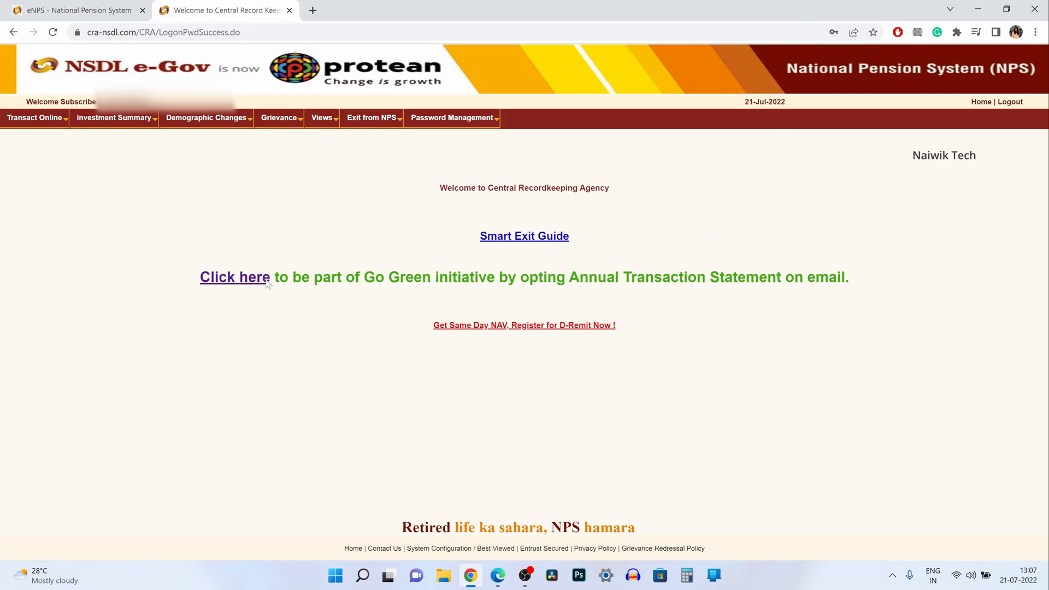
- Fill the Statement of Transaction form with financial year 2022-2023, all quarters, Tier-1
left_click(114, 118)
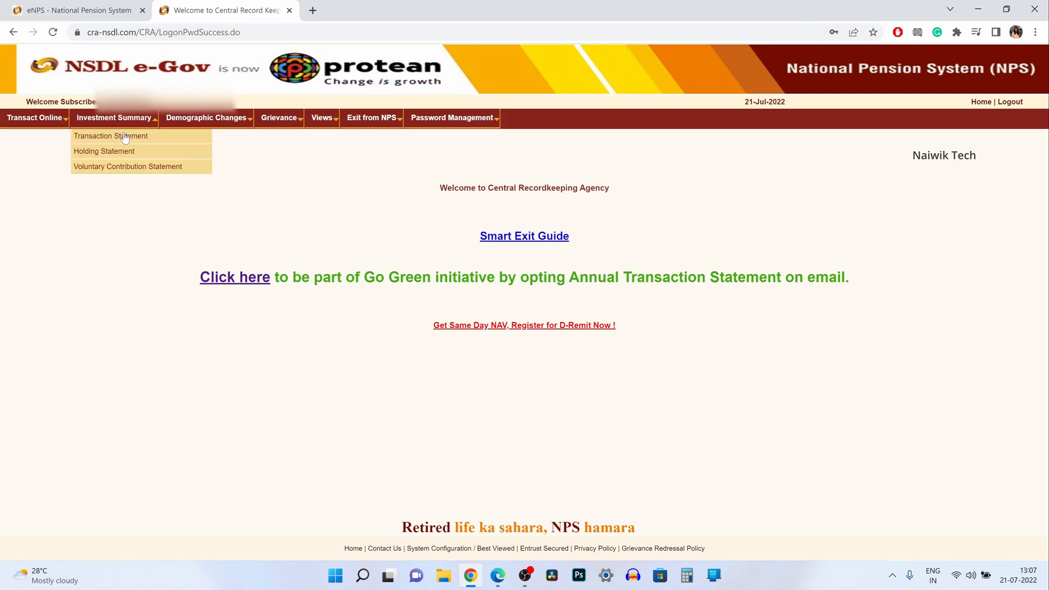
left_click(112, 135)
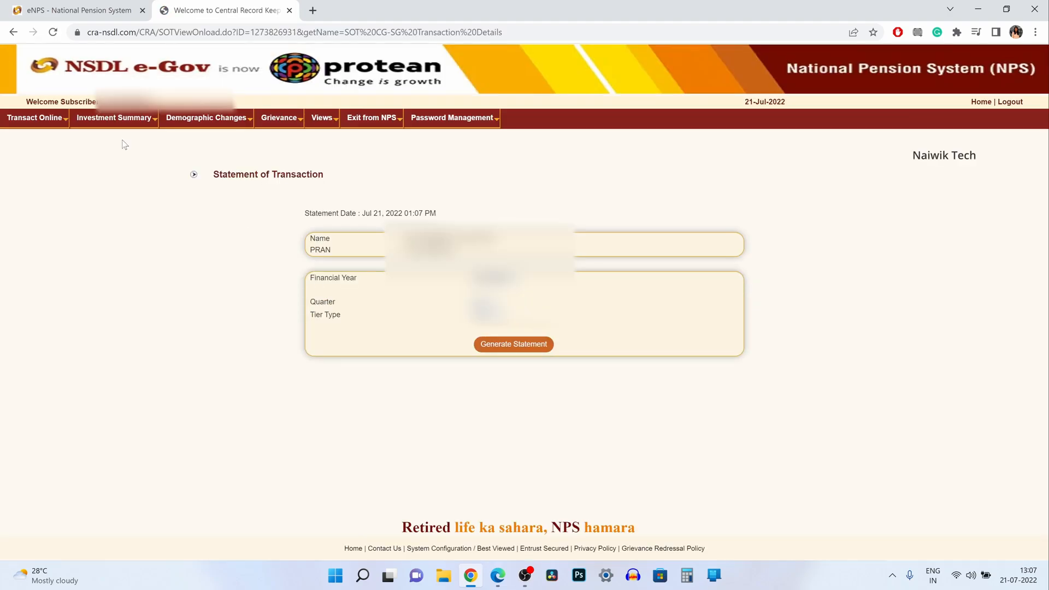
left_click(513, 344)
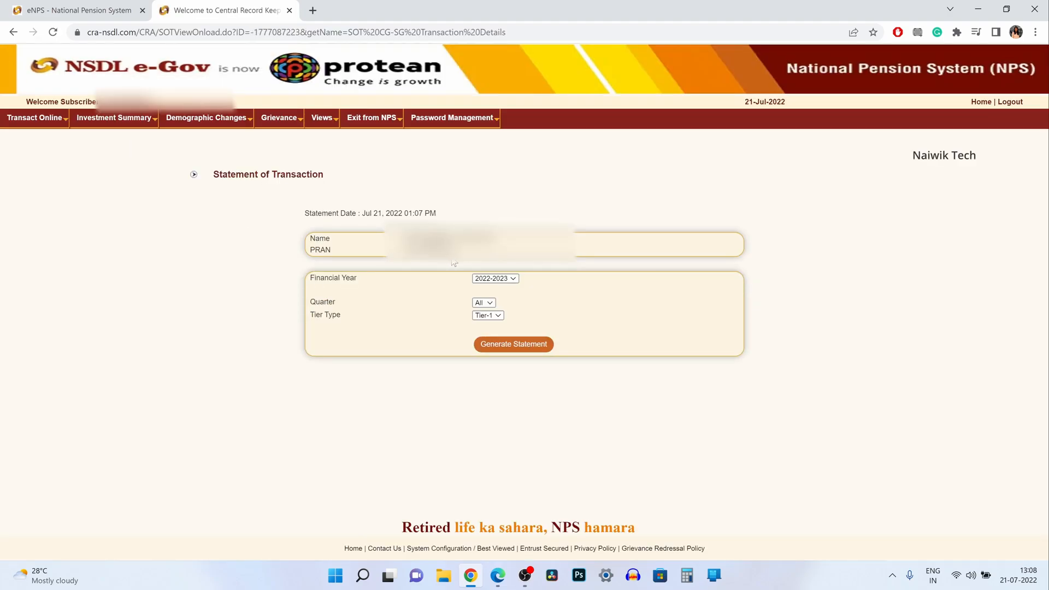
left_click(494, 279)
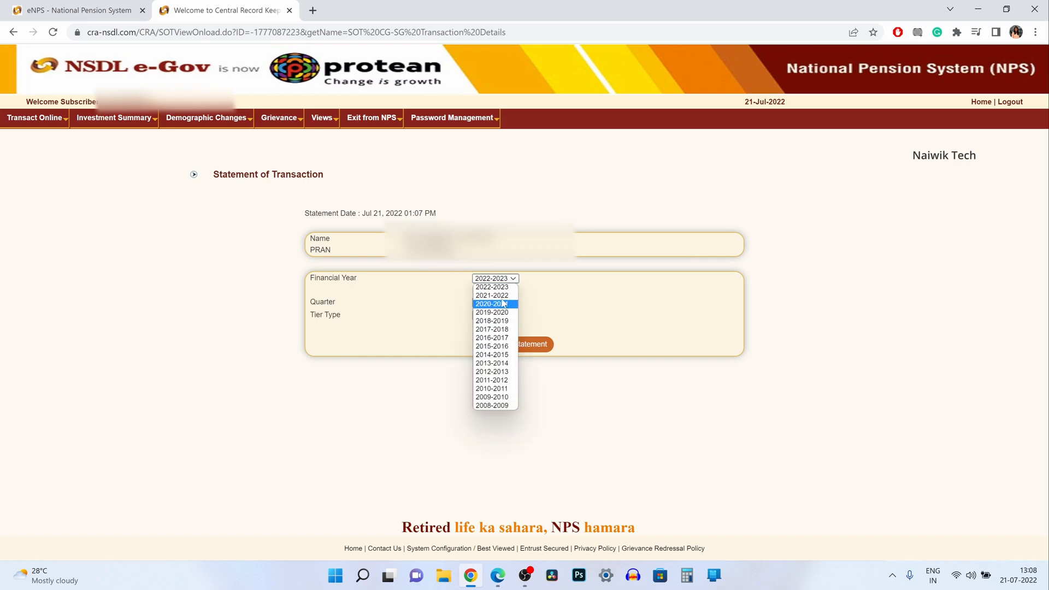
left_click(483, 303)
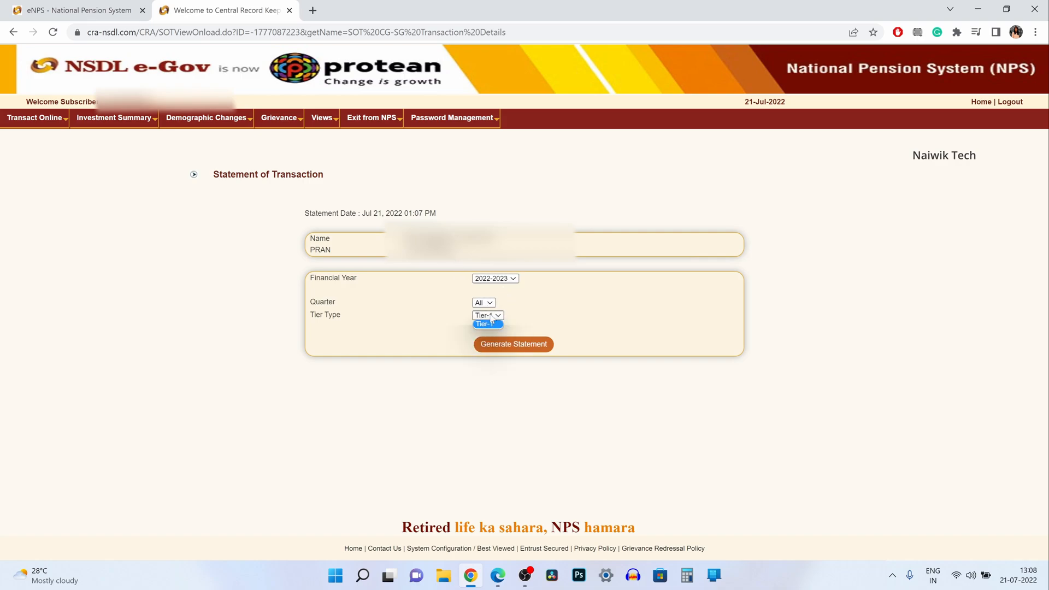
left_click(487, 323)
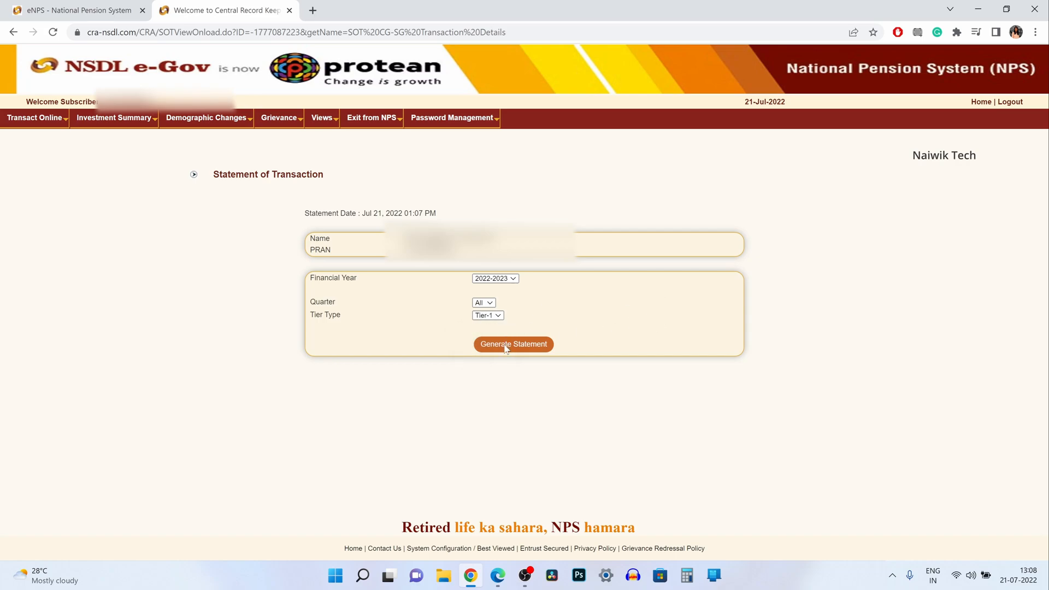
- Generate the Tier I statement and select the total notional gain/loss in Investment Summary
left_click(514, 344)
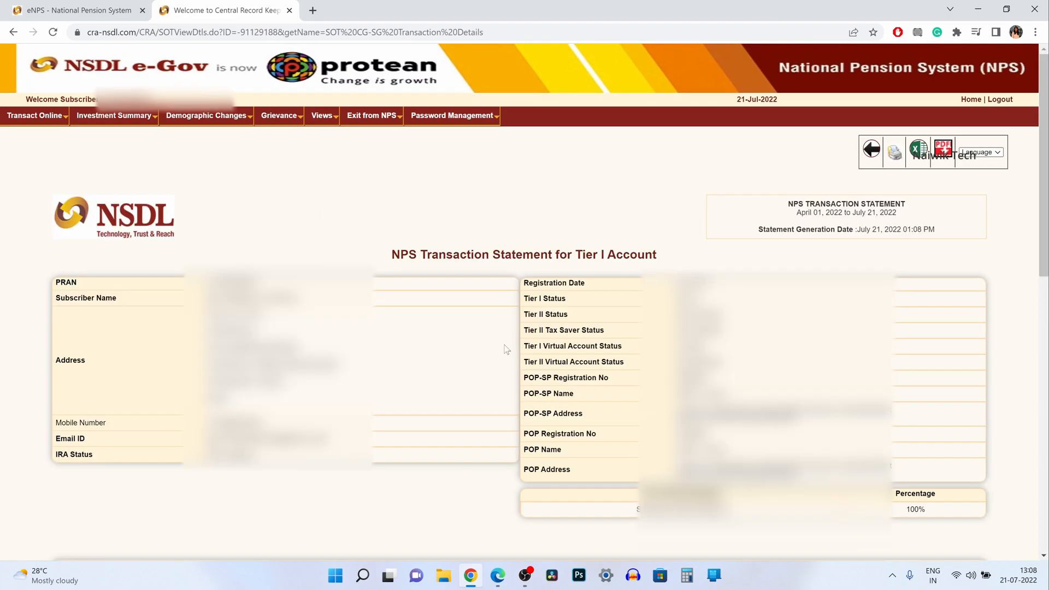
mouse_move(374, 330)
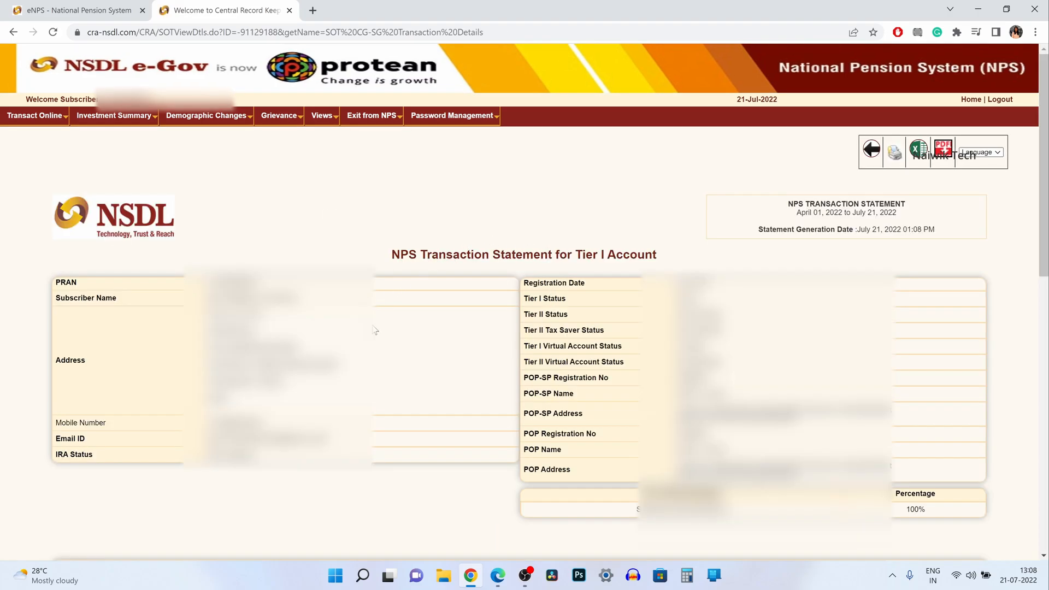
mouse_move(608, 390)
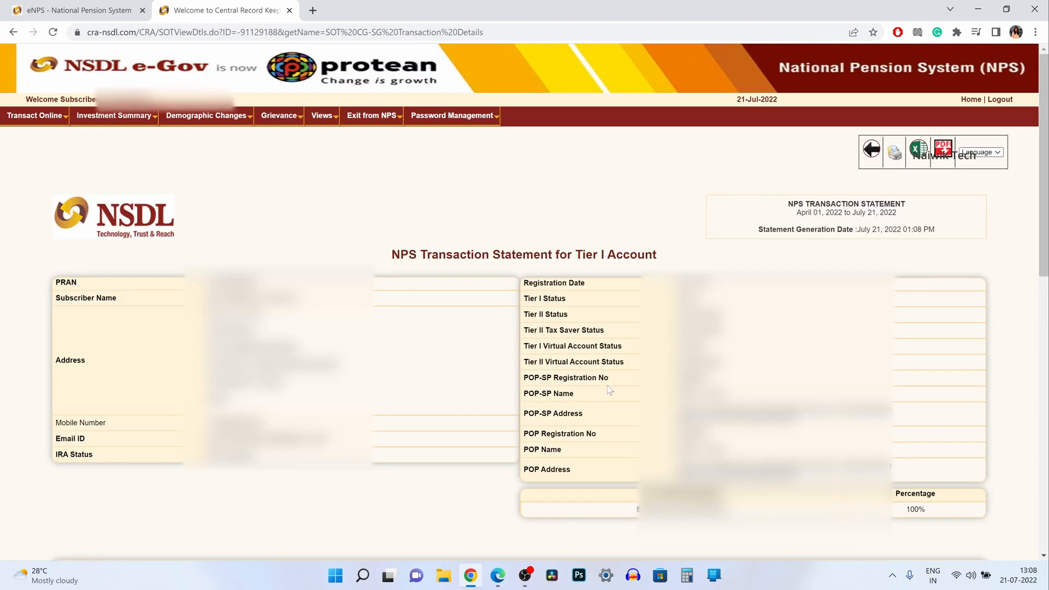
scroll("down", 3)
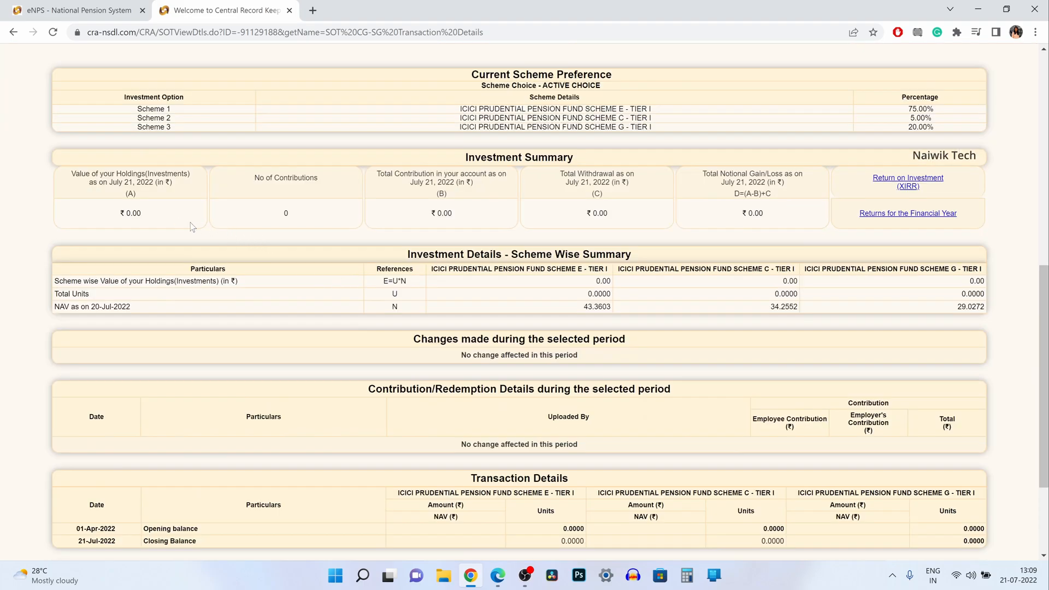
double_click(132, 213)
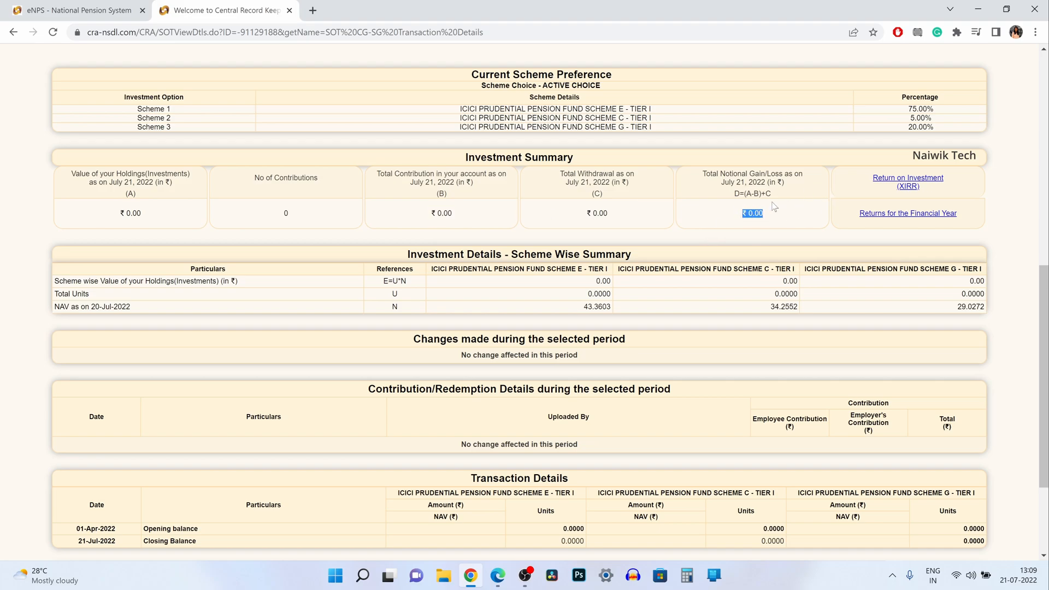
mouse_move(910, 262)
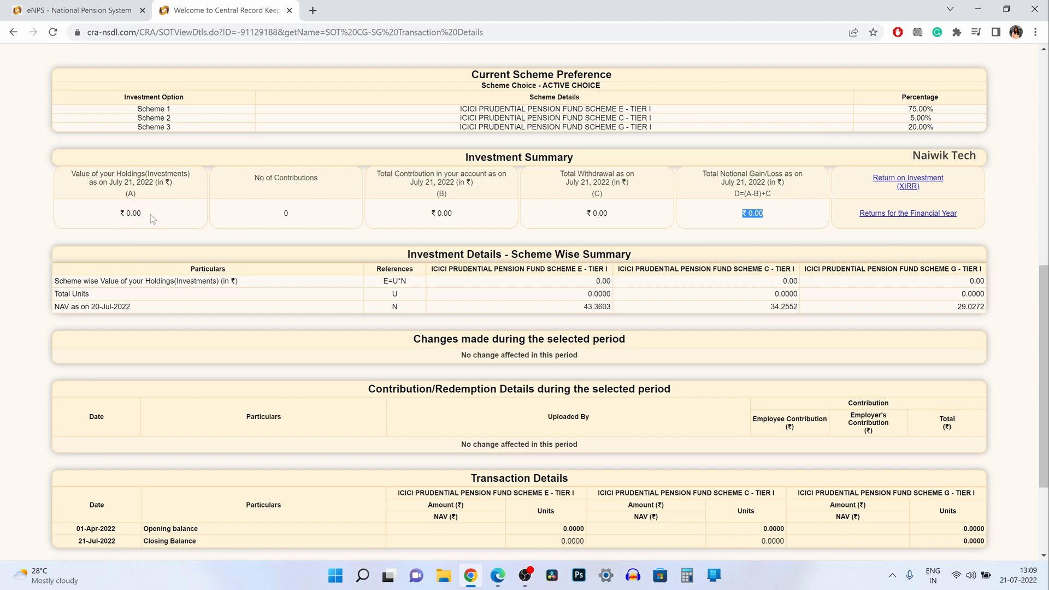
mouse_move(640, 289)
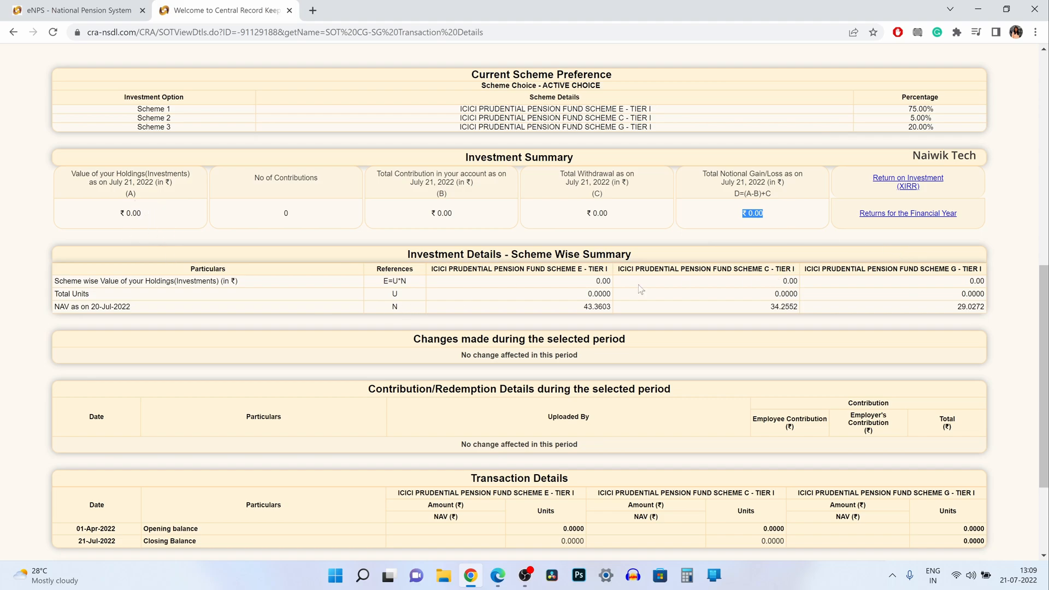